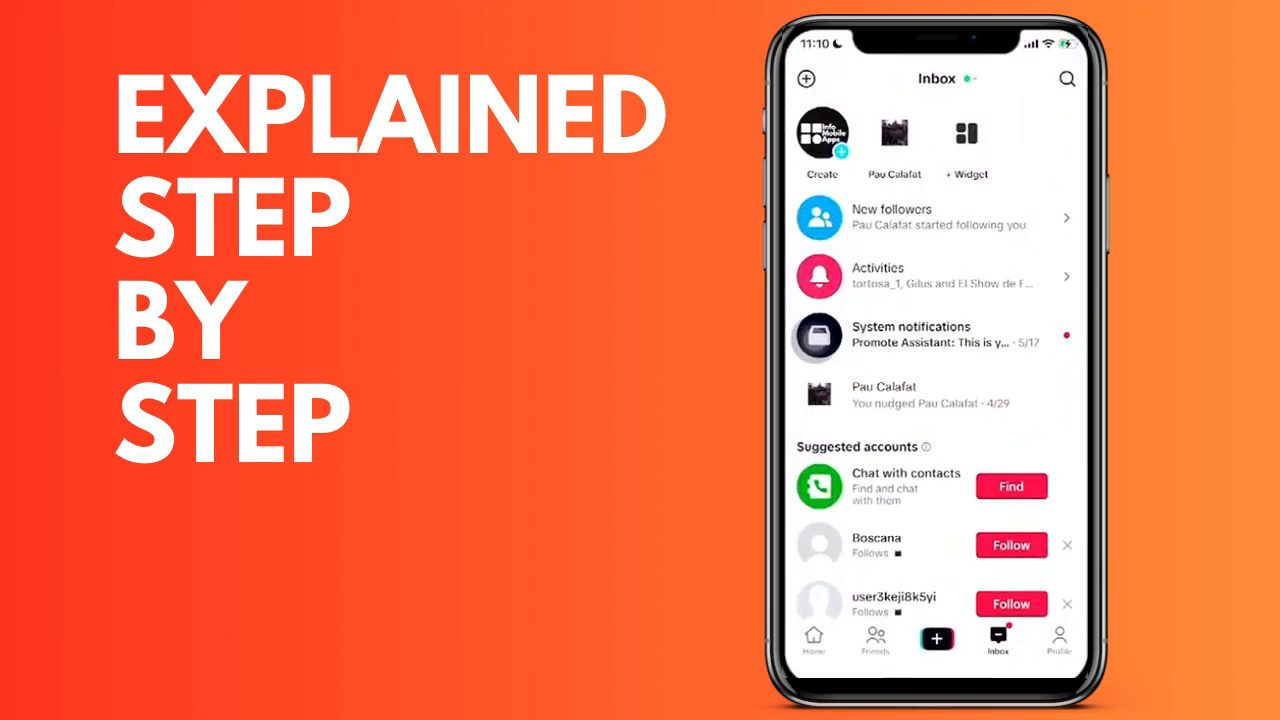
- Leave TikTok's inbox and go to the per-app Notifications list in iOS Settings
{"action": "left_click", "coordinate": [1010, 544]}
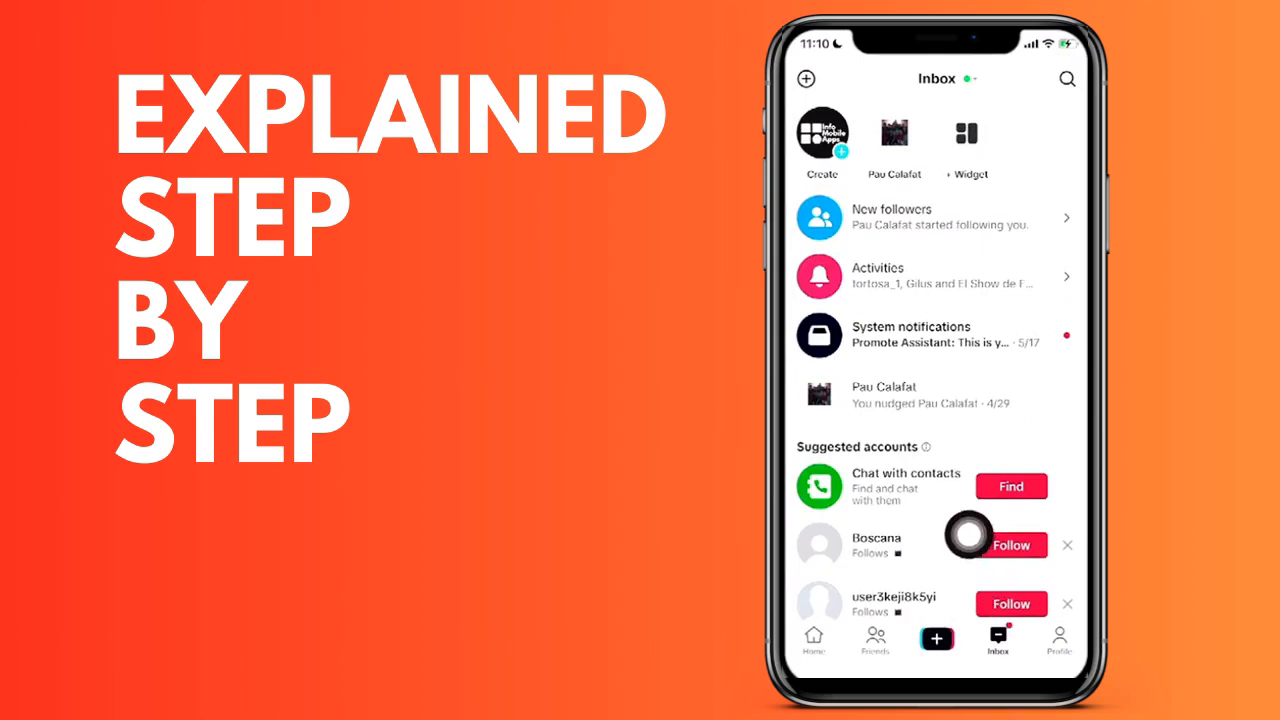
{"action": "mouse_move", "coordinate": [932, 324]}
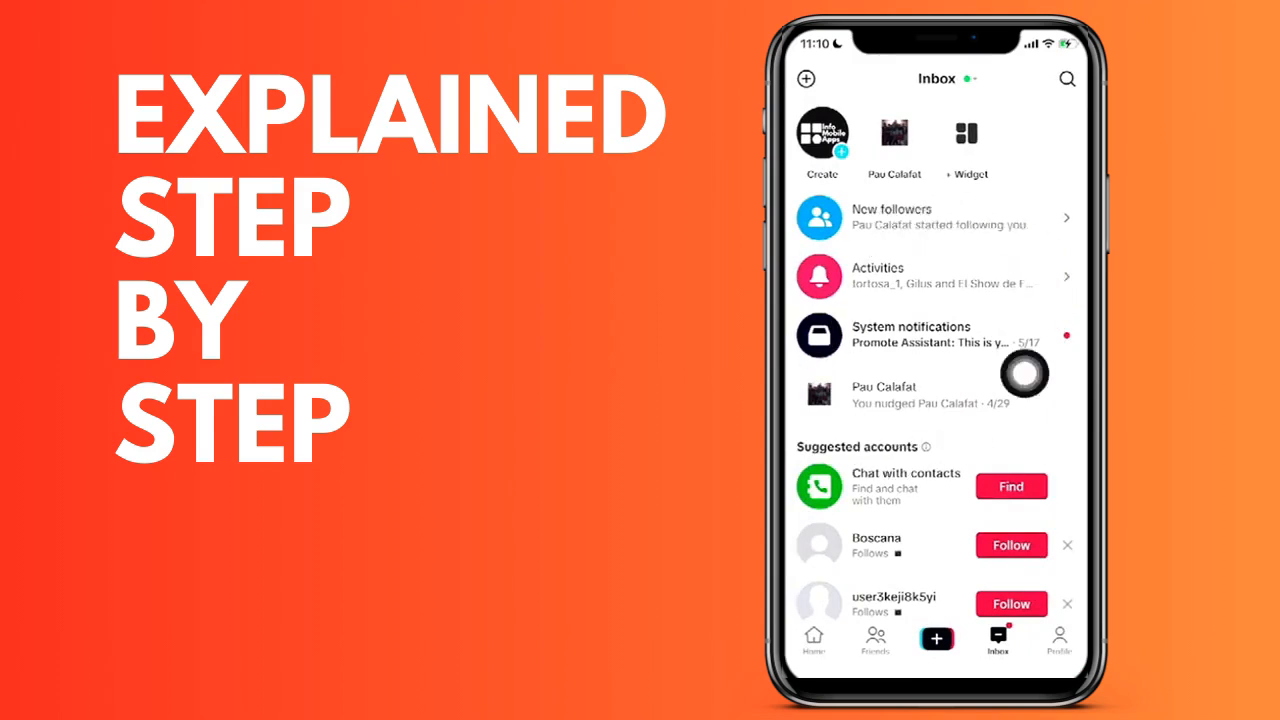
{"action": "mouse_move", "coordinate": [1056, 428]}
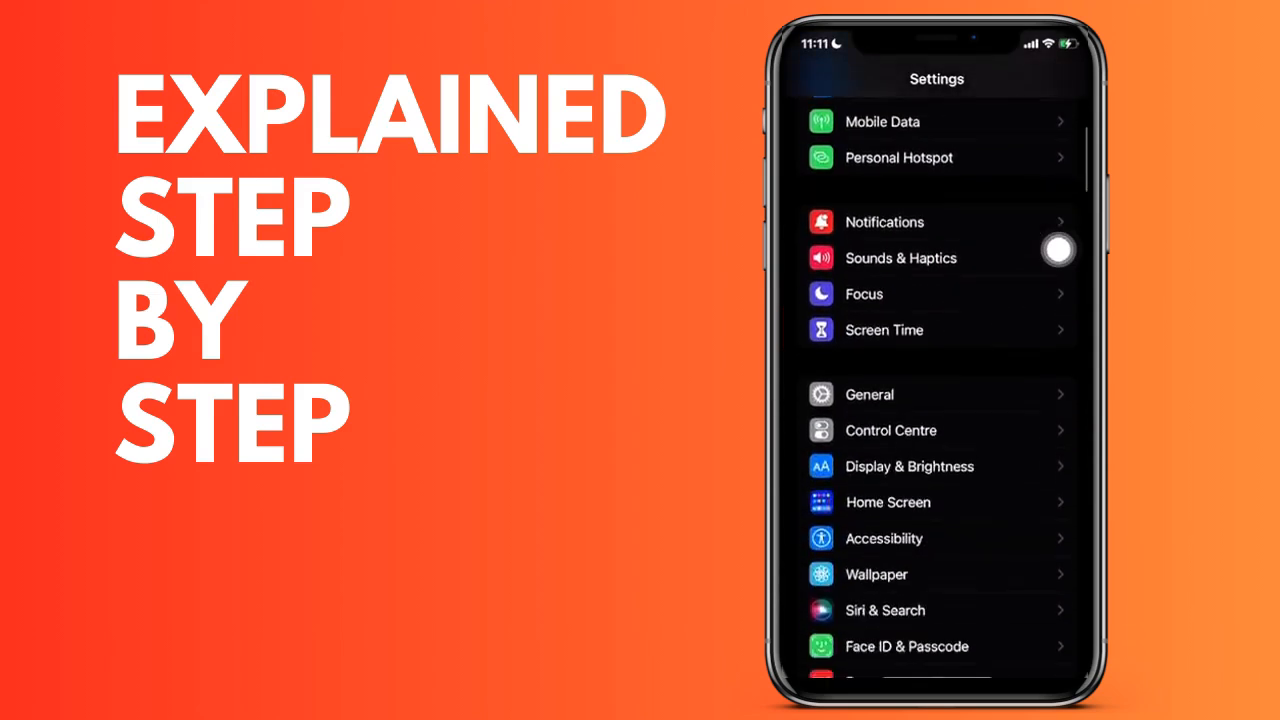
{"action": "scroll", "scroll_direction": "down", "scroll_amount": 3}
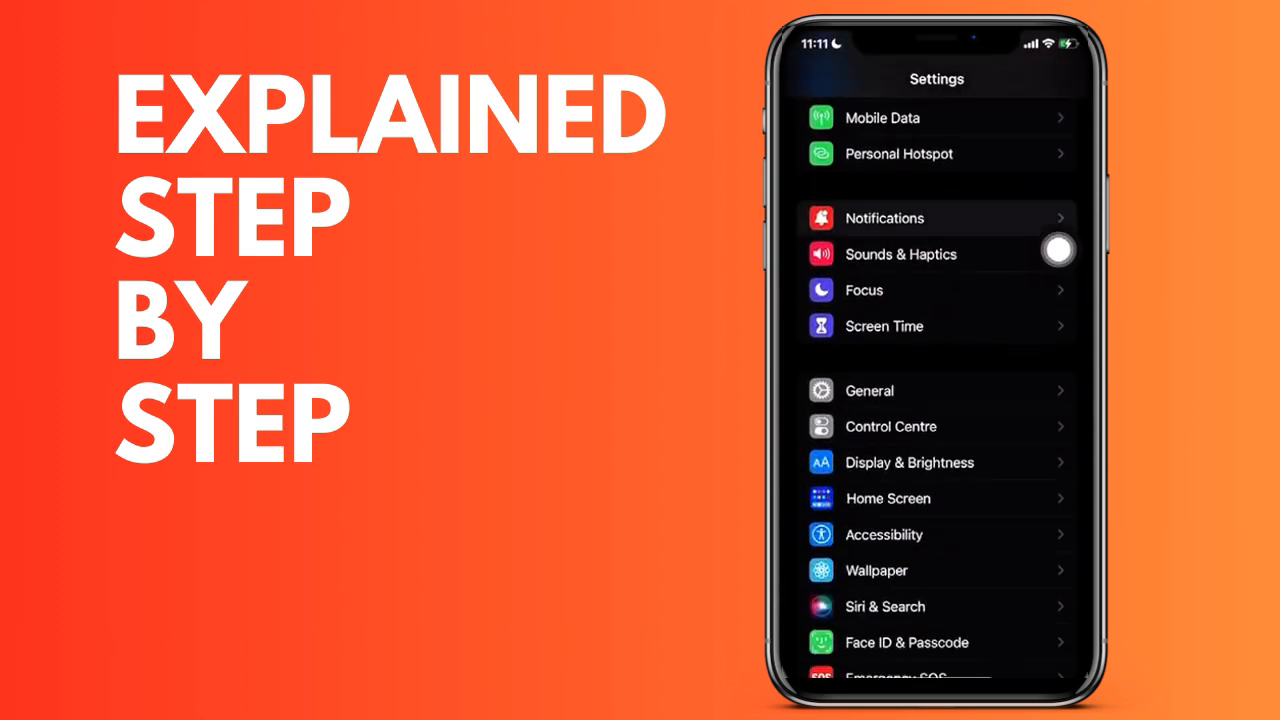
{"action": "left_click", "coordinate": [884, 218]}
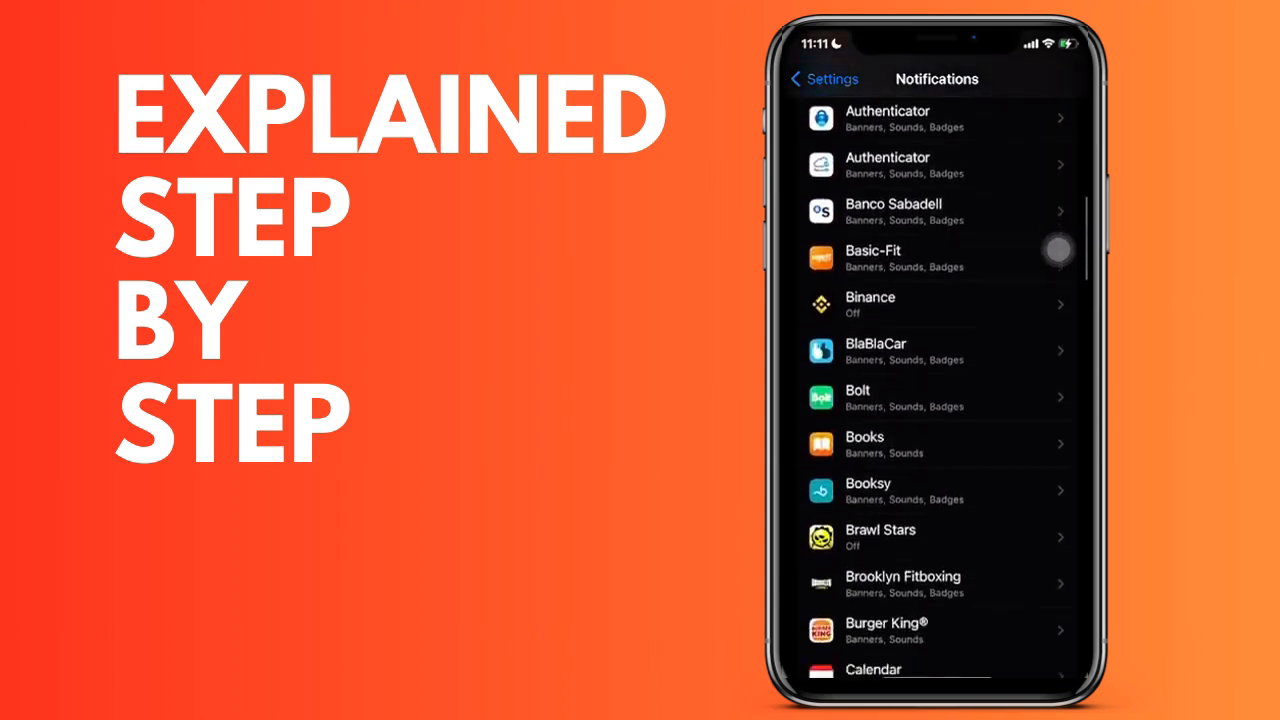
- Find TikTok in the app list and show its Allow Notifications toggle, currently off
{"action": "scroll", "scroll_direction": "down", "scroll_amount": 3}
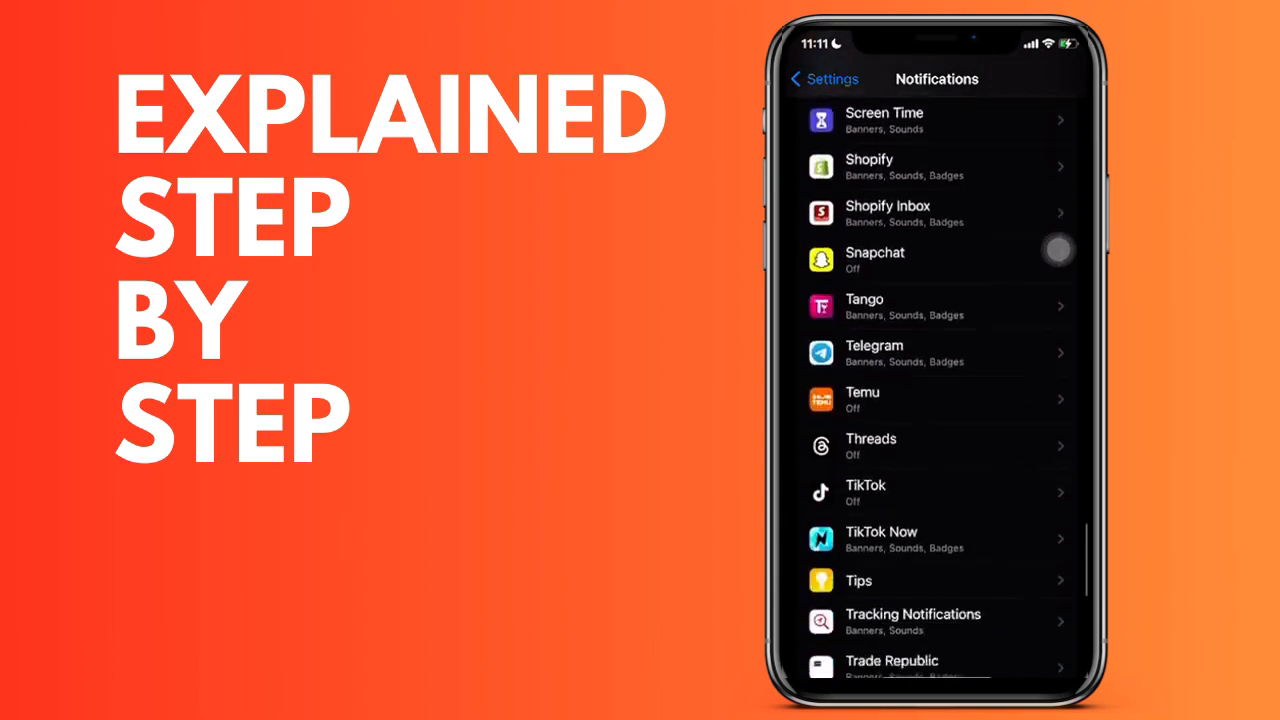
{"action": "scroll", "scroll_direction": "down", "scroll_amount": 3}
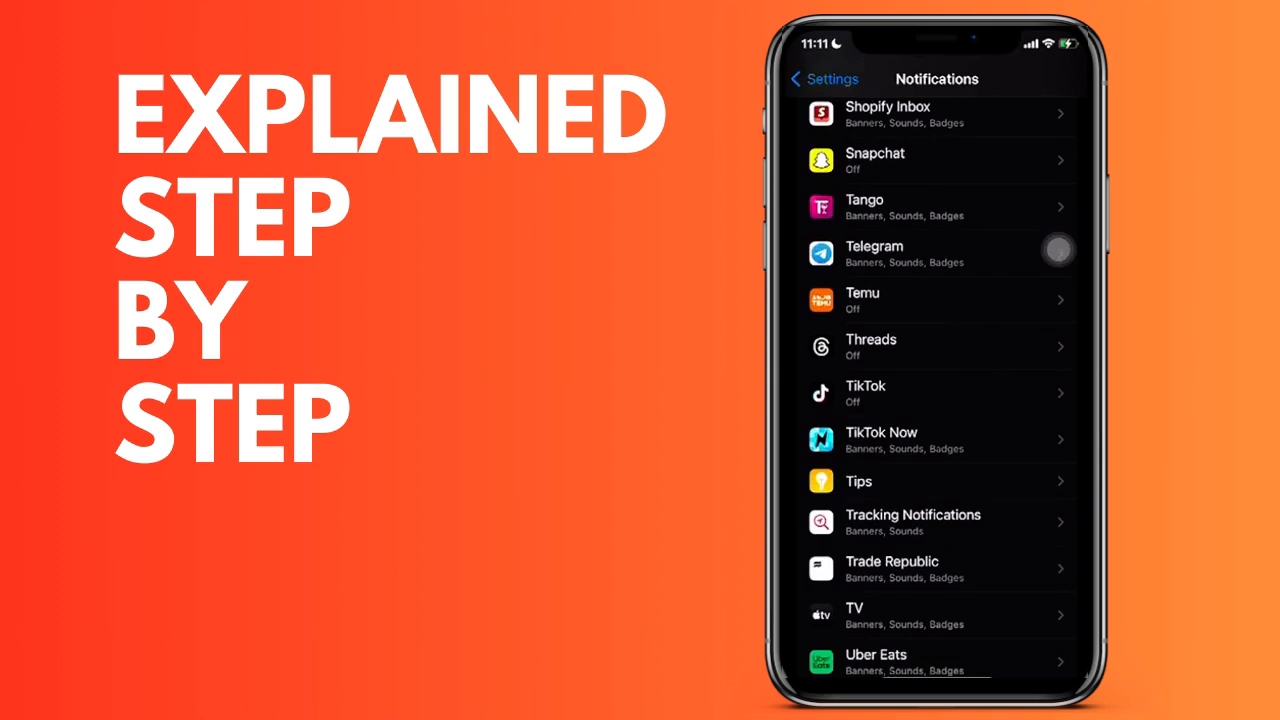
{"action": "left_click", "coordinate": [936, 392]}
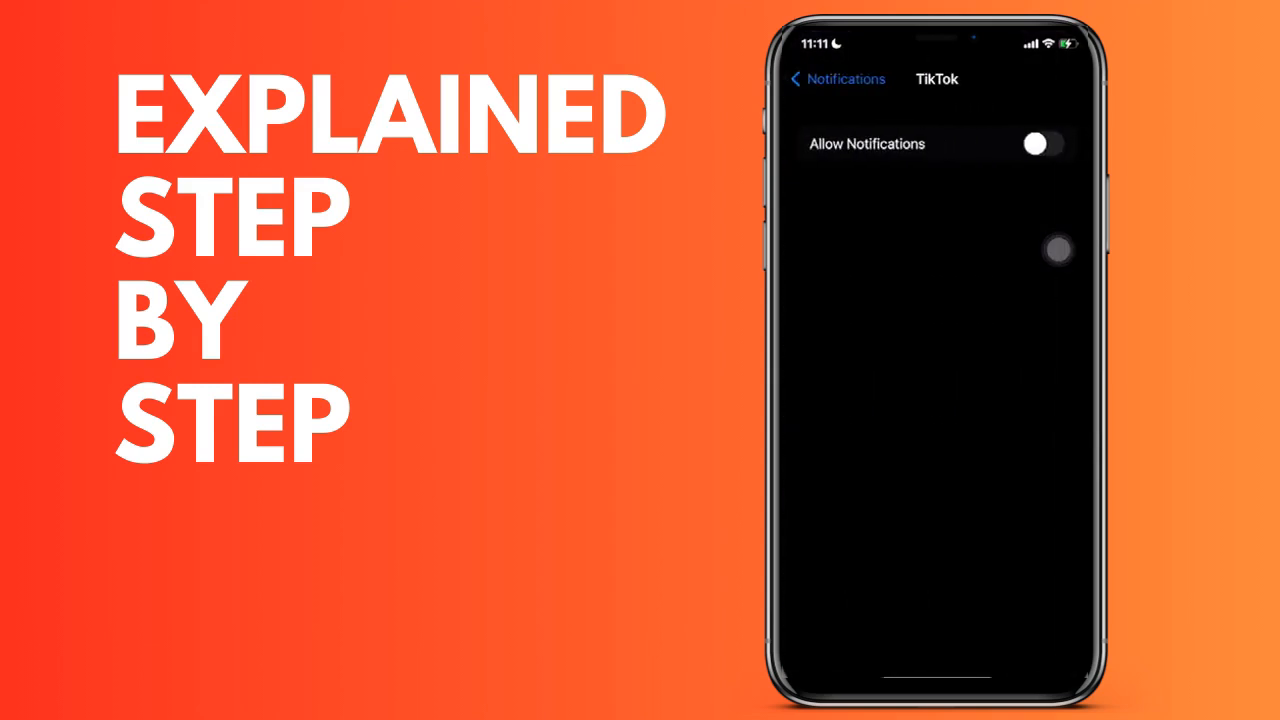